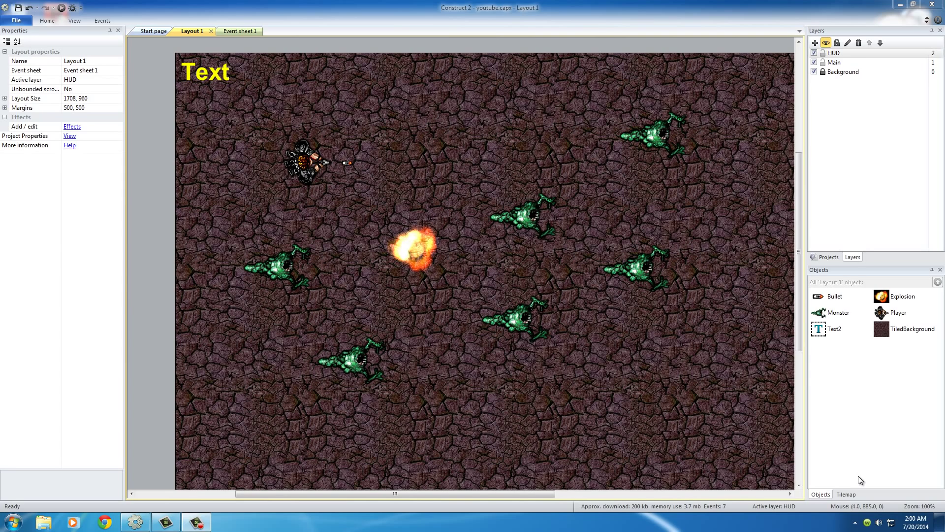
{"action": "mouse_move", "coordinate": [444, 323]}
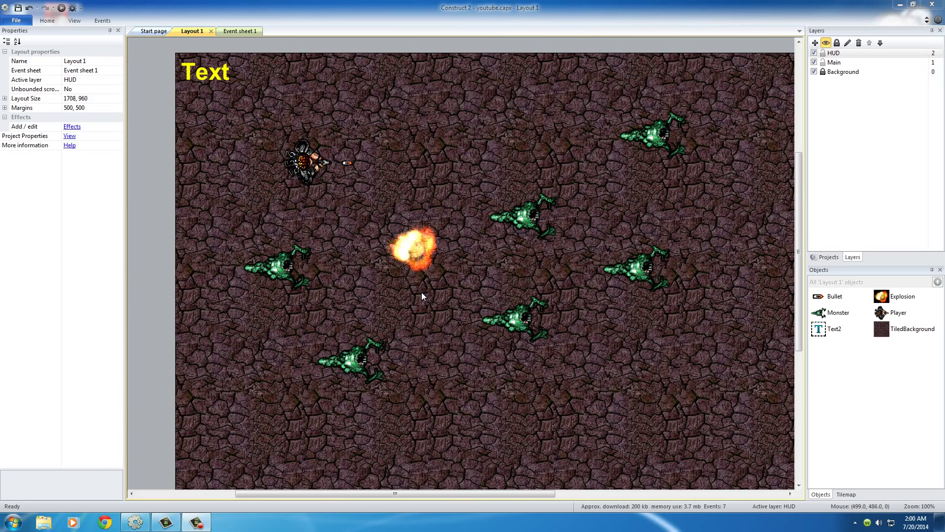
{"action": "mouse_move", "coordinate": [60, 22]}
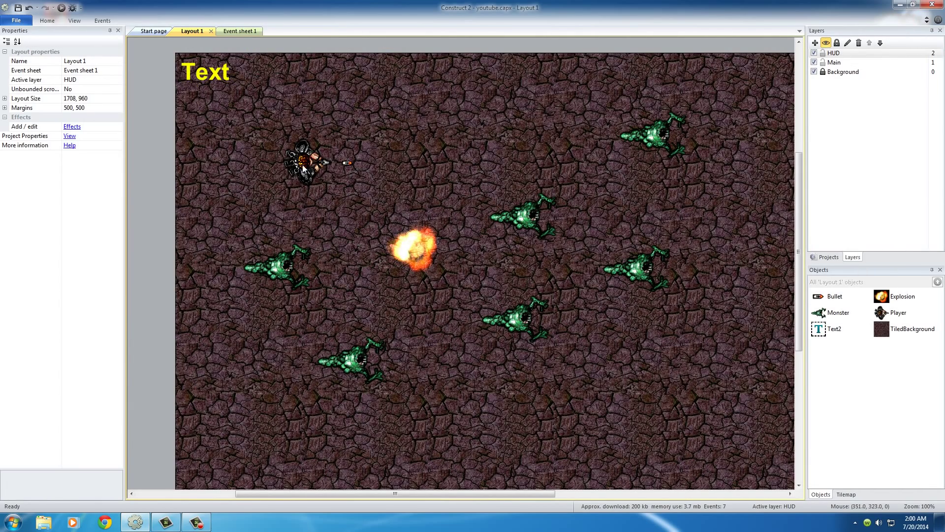
{"action": "mouse_move", "coordinate": [396, 231]}
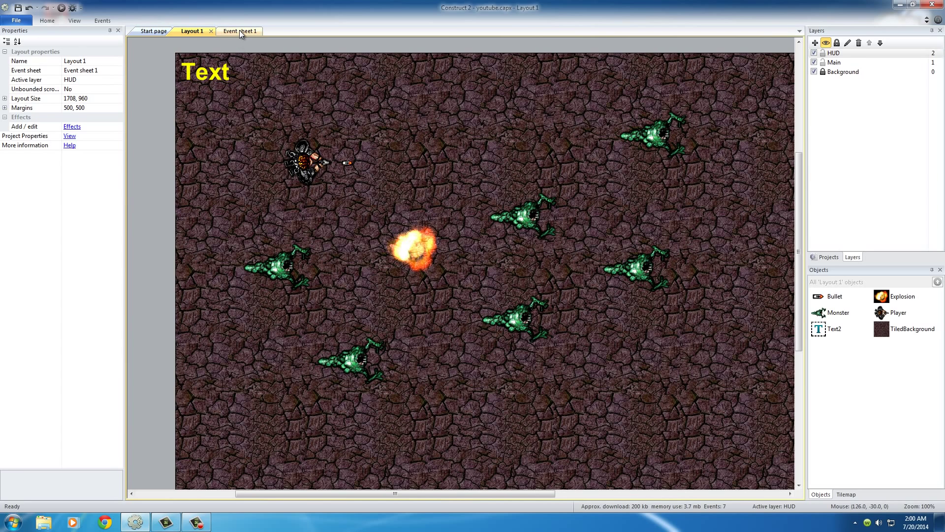
Add a System 'Every 2 seconds' condition as a new event on Event sheet 1.
{"action": "left_click", "coordinate": [236, 30]}
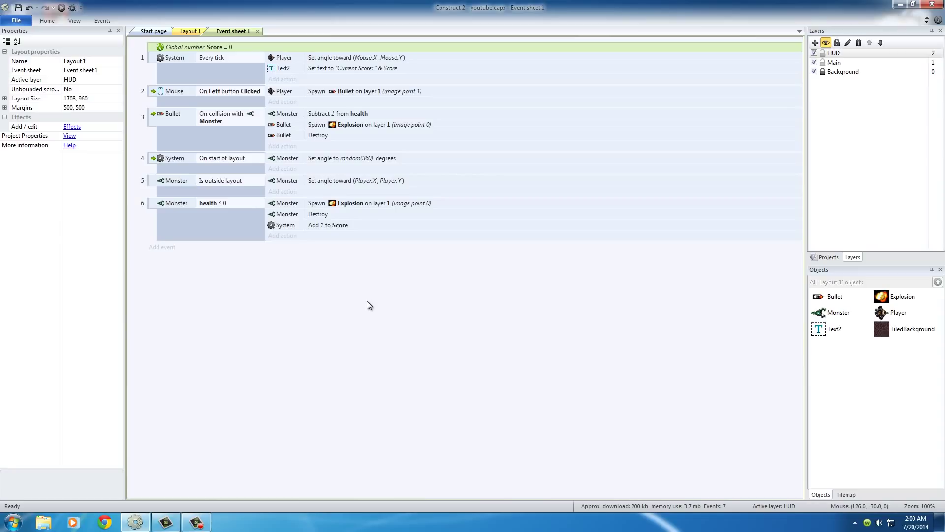
{"action": "mouse_move", "coordinate": [355, 313]}
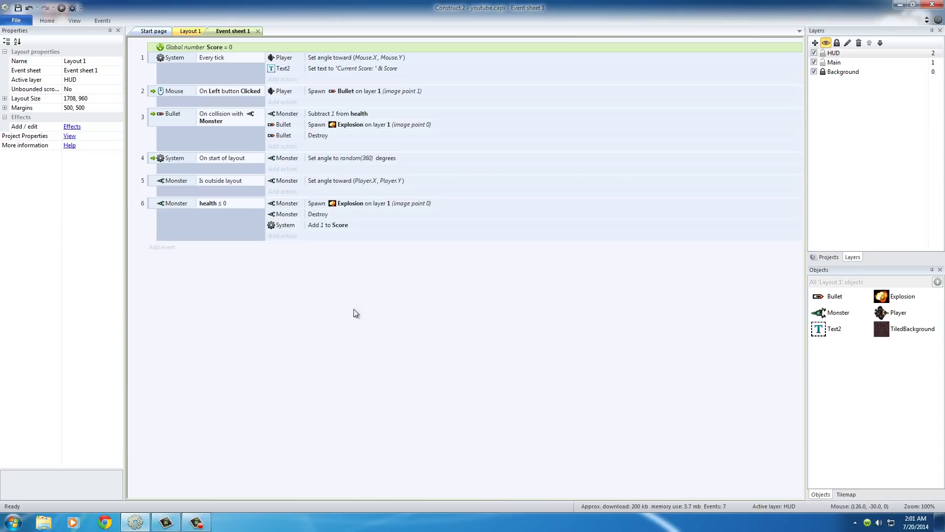
{"action": "left_click", "coordinate": [161, 246]}
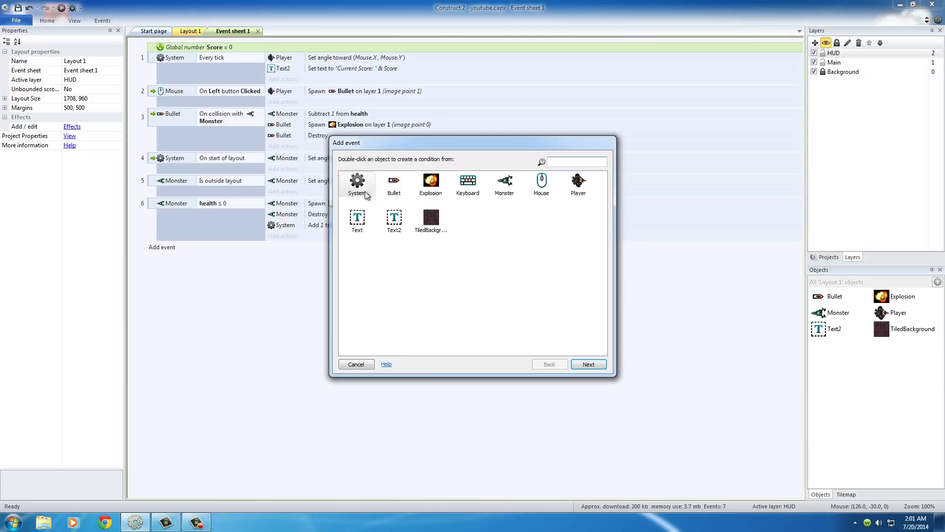
{"action": "double_click", "coordinate": [357, 182]}
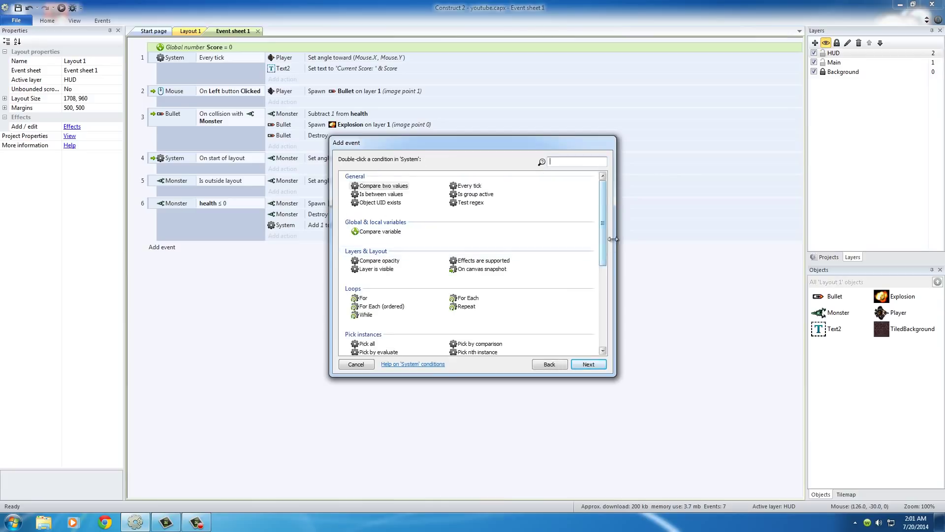
{"action": "scroll", "scroll_direction": "down", "scroll_amount": 3}
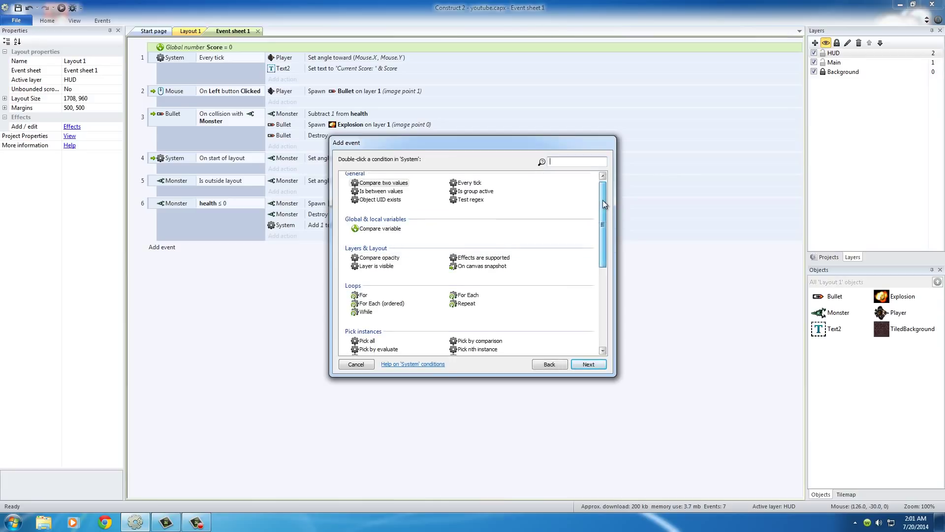
{"action": "scroll", "scroll_direction": "down", "scroll_amount": 3}
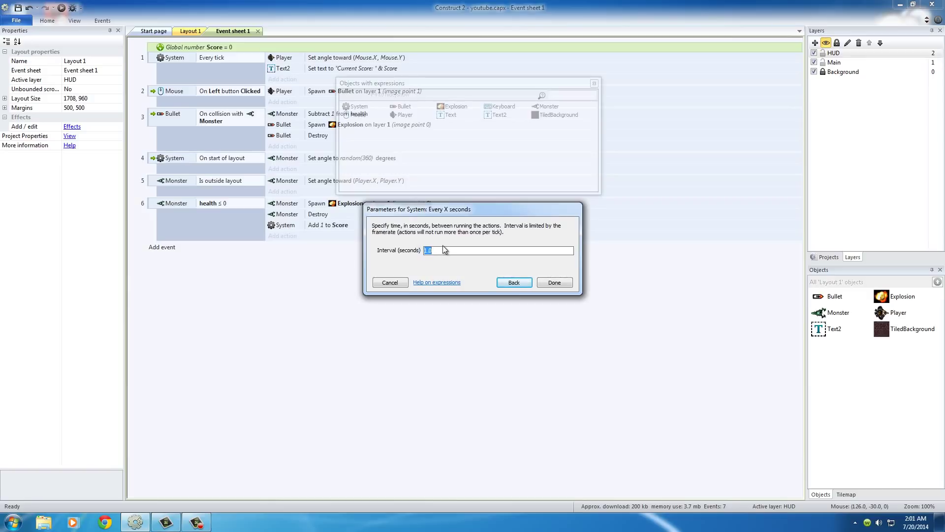
{"action": "type", "text": "2"}
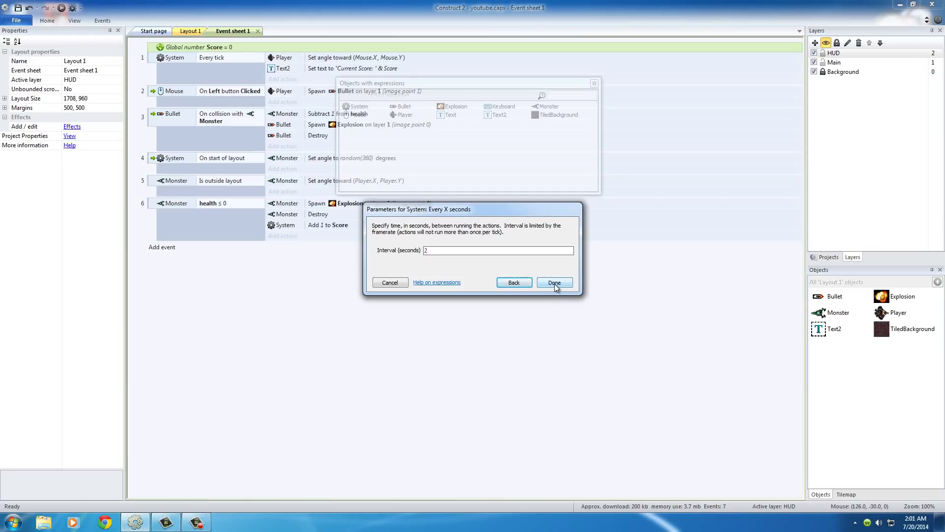
{"action": "left_click", "coordinate": [554, 282]}
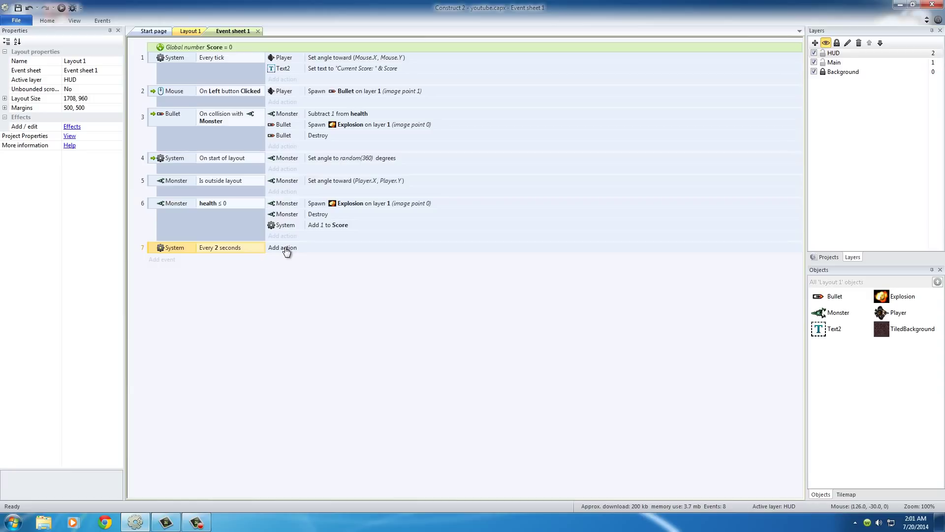
Add a System action creating Monster on layer 1 at X 1400, Y random(1024).
{"action": "left_click", "coordinate": [281, 248]}
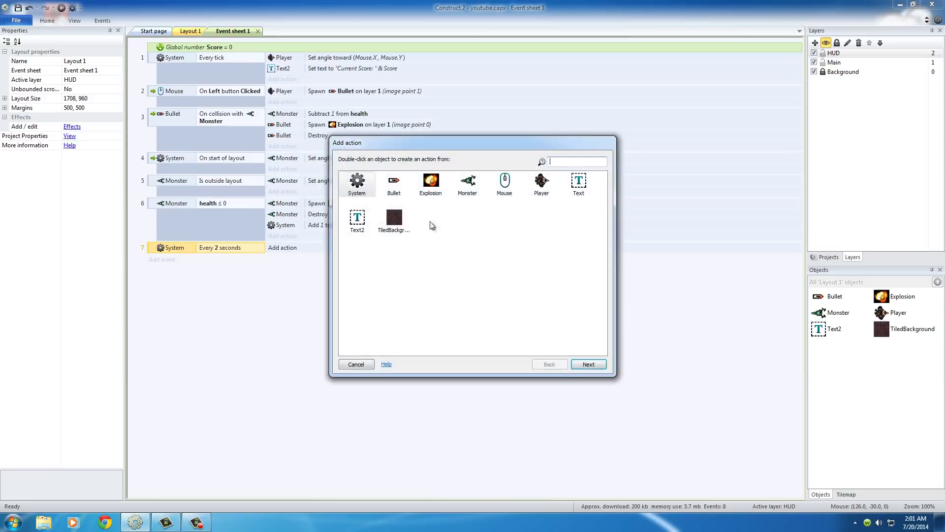
{"action": "mouse_move", "coordinate": [526, 198]}
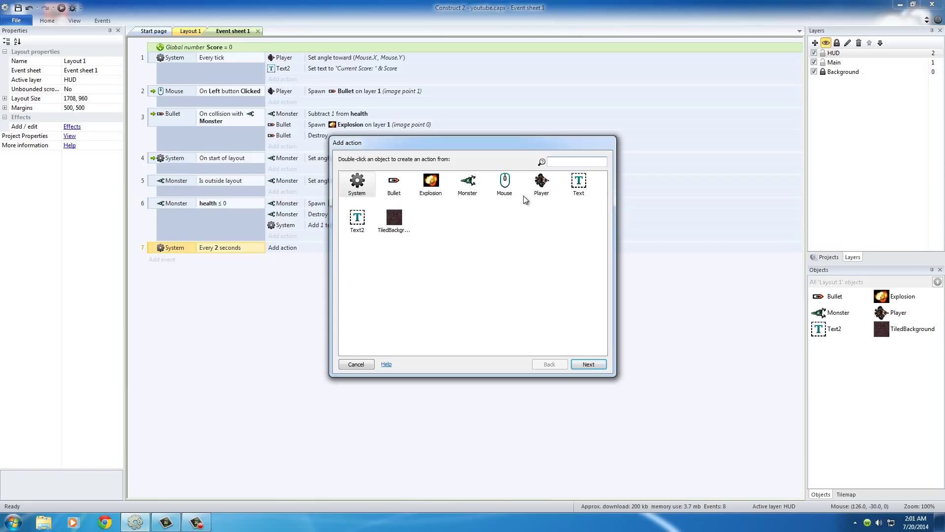
{"action": "mouse_move", "coordinate": [370, 199]}
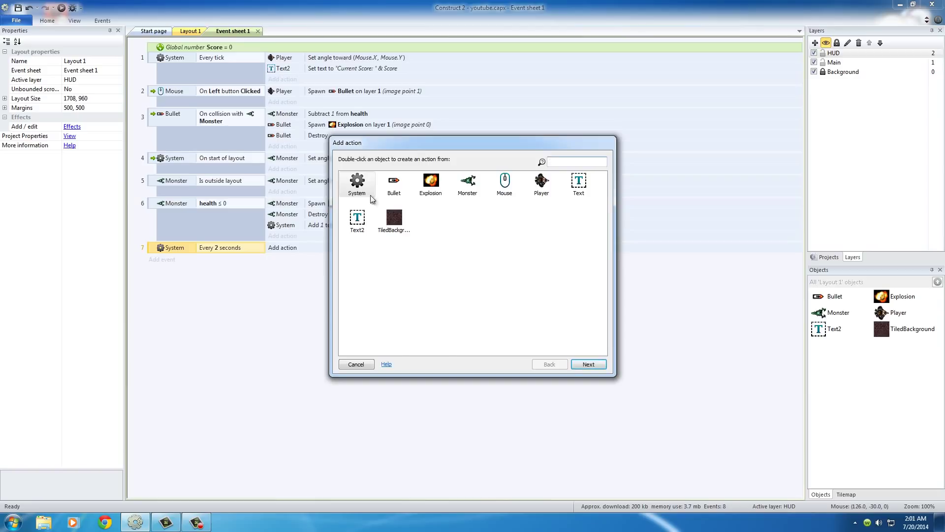
{"action": "double_click", "coordinate": [357, 182]}
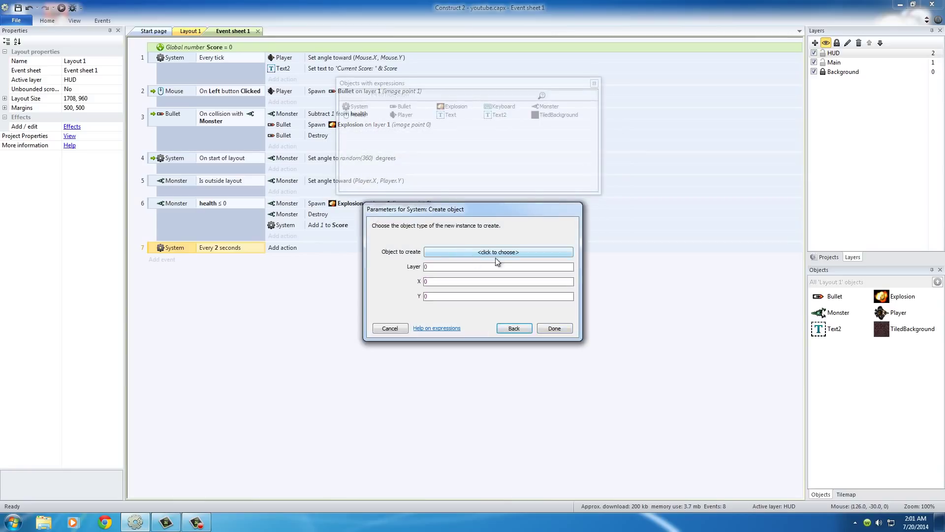
{"action": "left_click", "coordinate": [497, 252]}
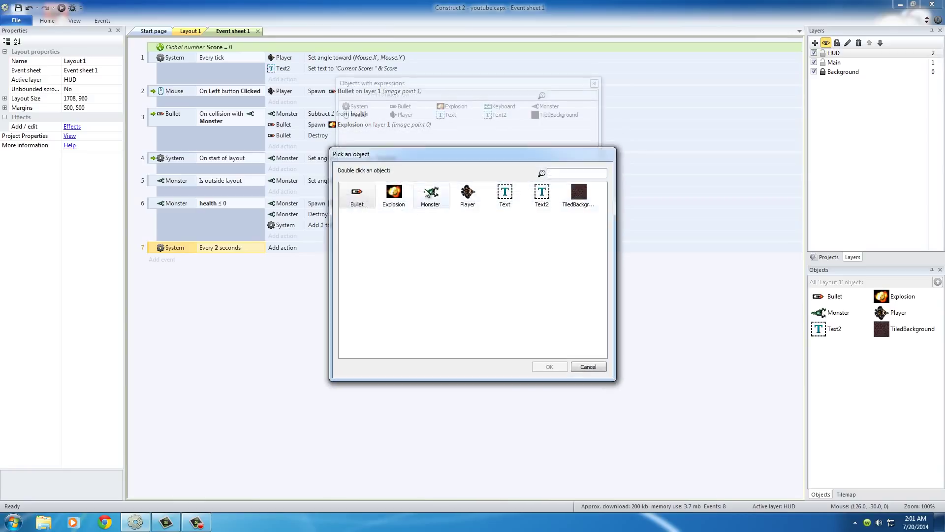
{"action": "double_click", "coordinate": [430, 191]}
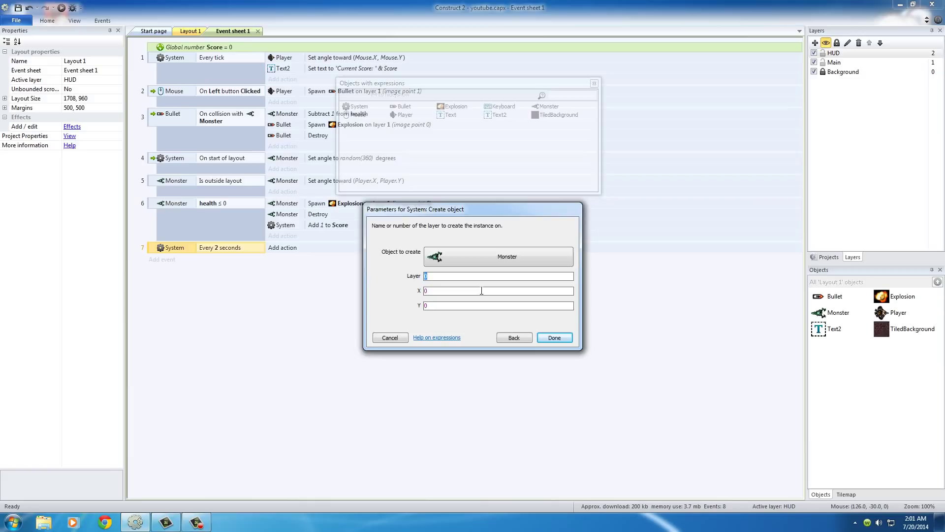
{"action": "type", "text": "1"}
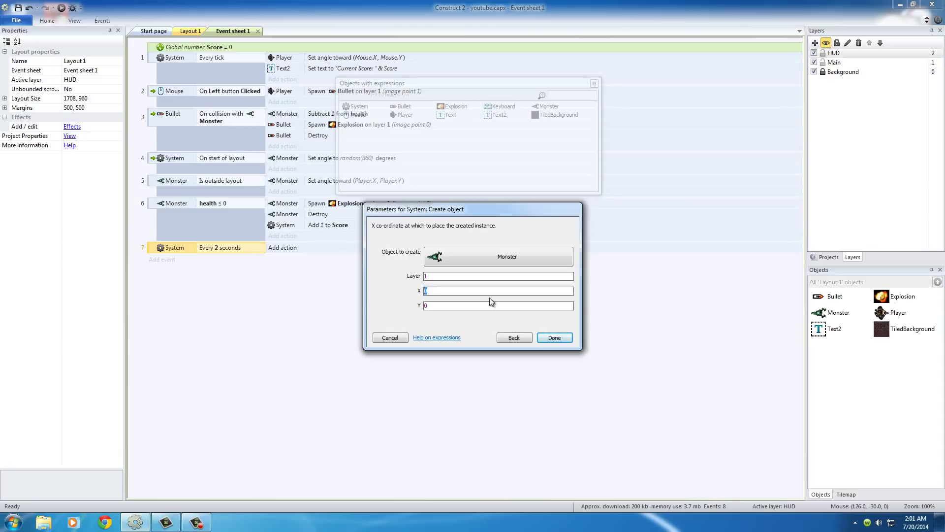
{"action": "type", "text": "1400"}
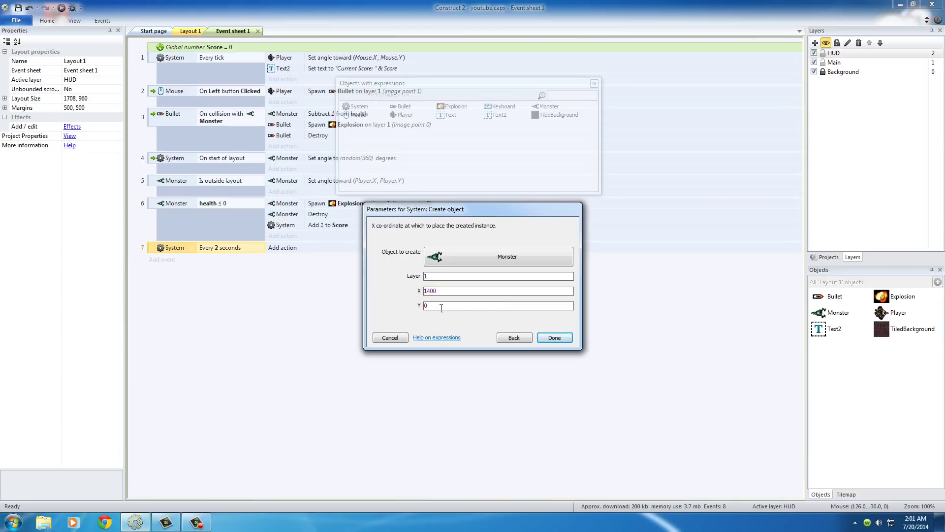
{"action": "type", "text": "random("}
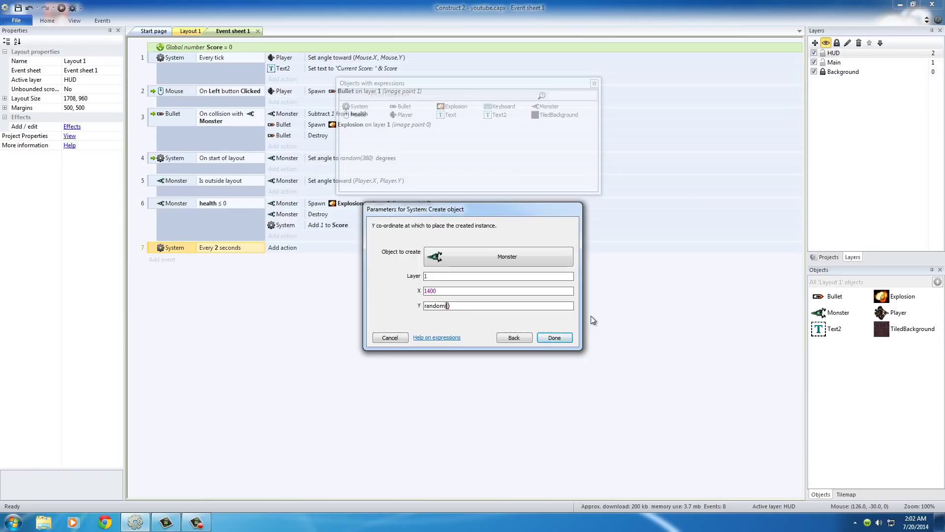
{"action": "type", "text": "1024"}
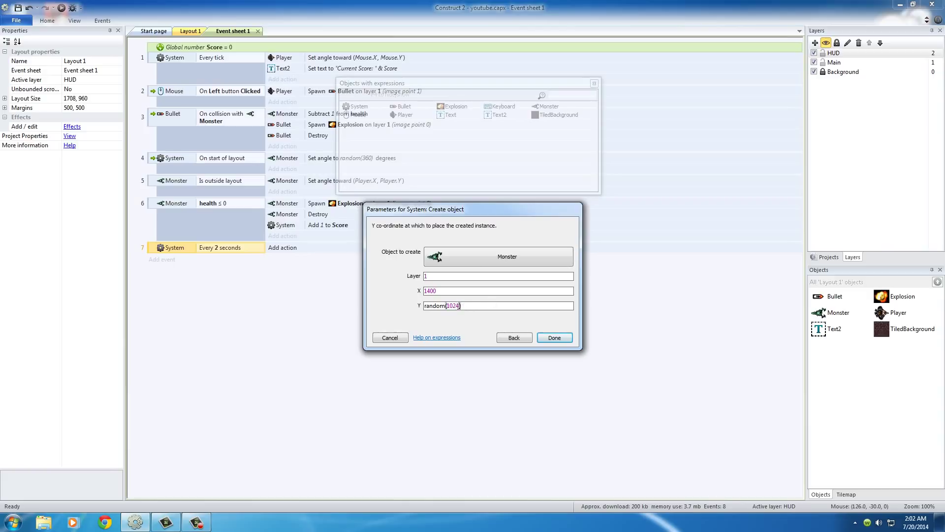
{"action": "double_click", "coordinate": [453, 305]}
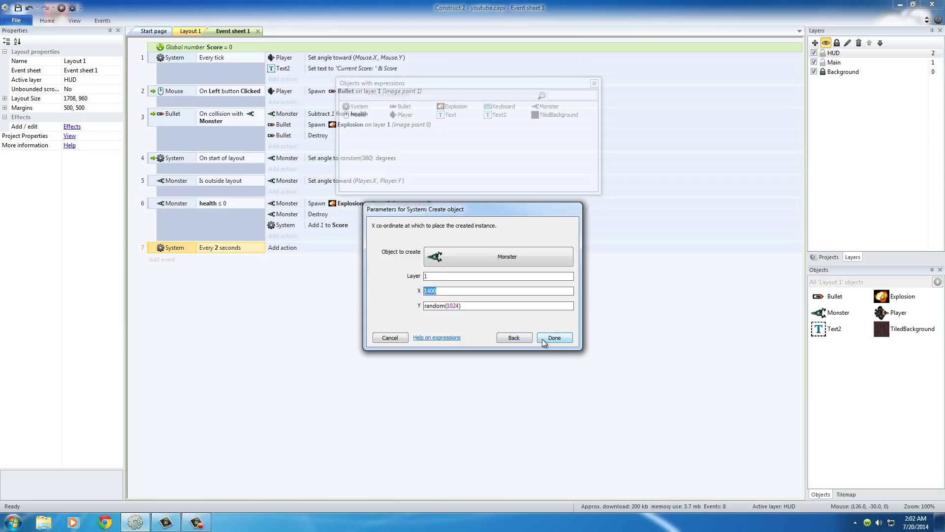
{"action": "left_click", "coordinate": [554, 337]}
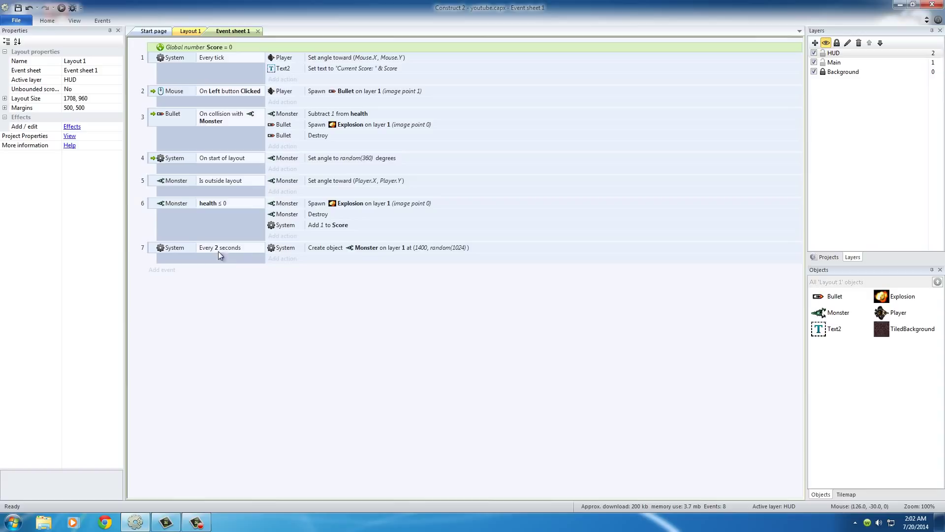
{"action": "mouse_move", "coordinate": [374, 254]}
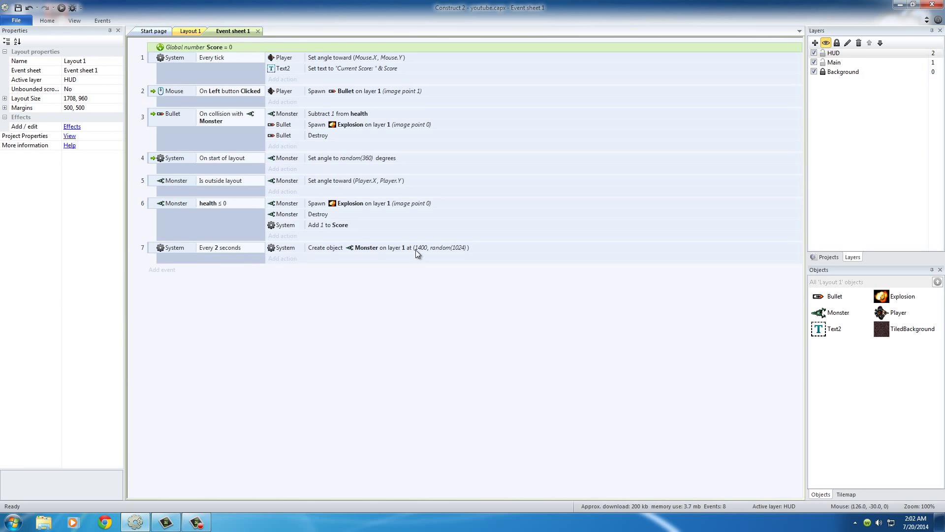
Glance at the player sprite in Layout 1 and return to the event sheet.
{"action": "left_click", "coordinate": [190, 31]}
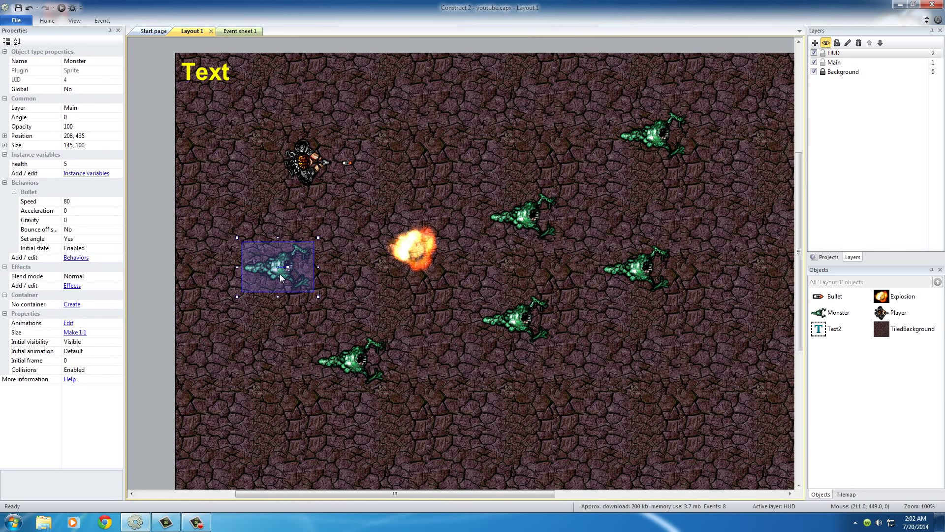
{"action": "left_click", "coordinate": [307, 163]}
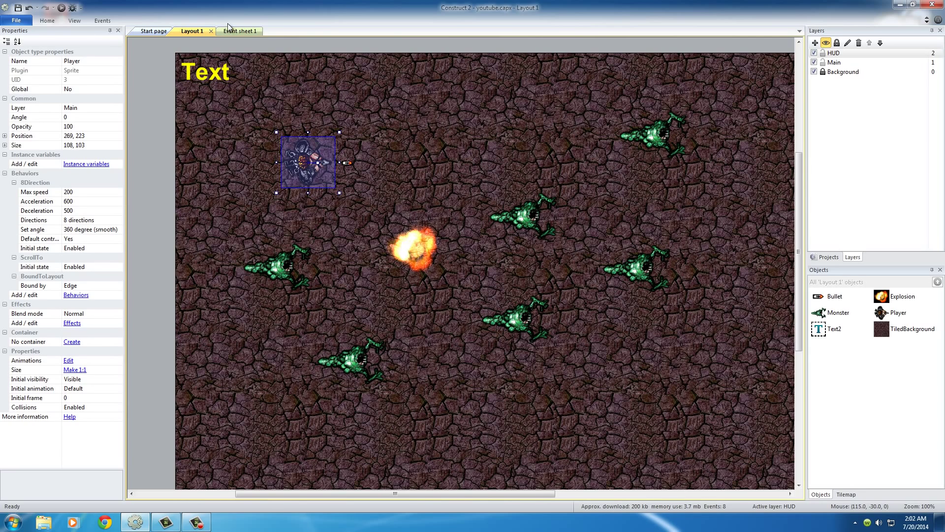
{"action": "left_click", "coordinate": [239, 31]}
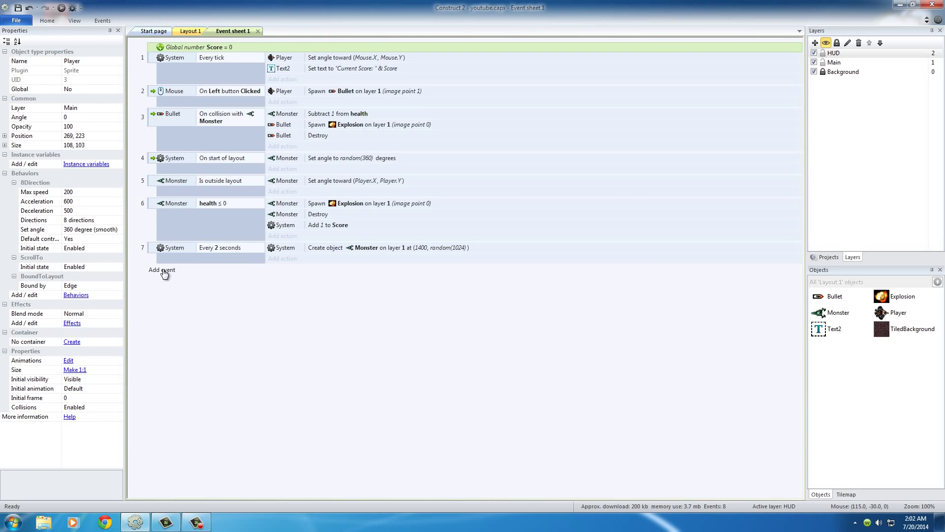
Add a new event with Monster as the condition's object, heading for collision with Player.
{"action": "left_click", "coordinate": [162, 270]}
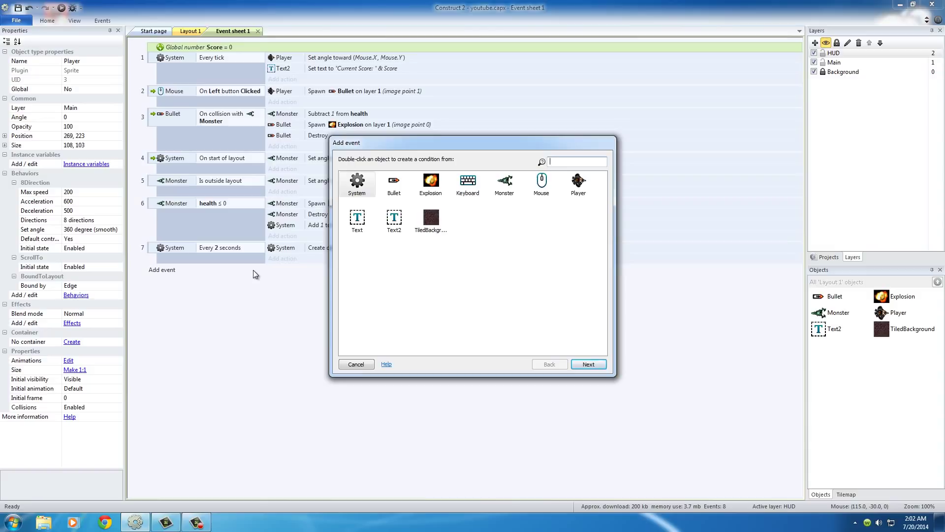
{"action": "mouse_move", "coordinate": [248, 263]}
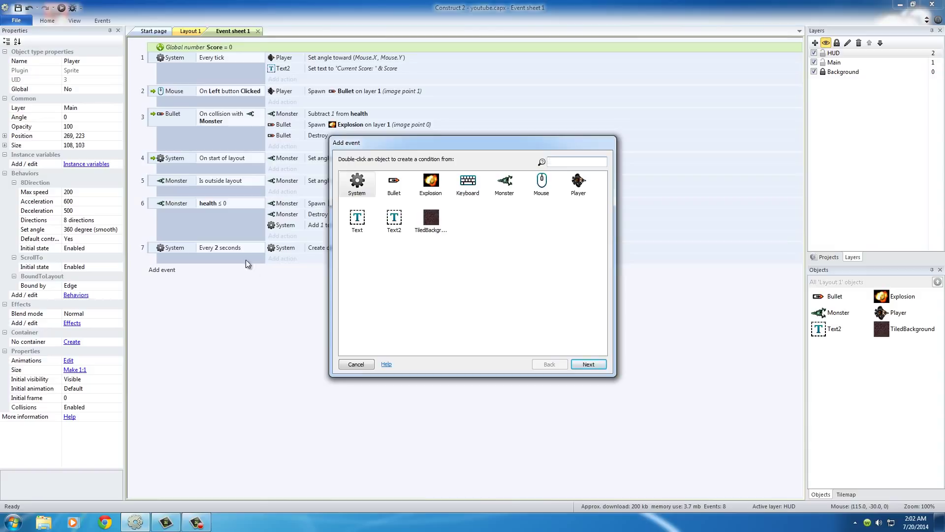
{"action": "mouse_move", "coordinate": [487, 300]}
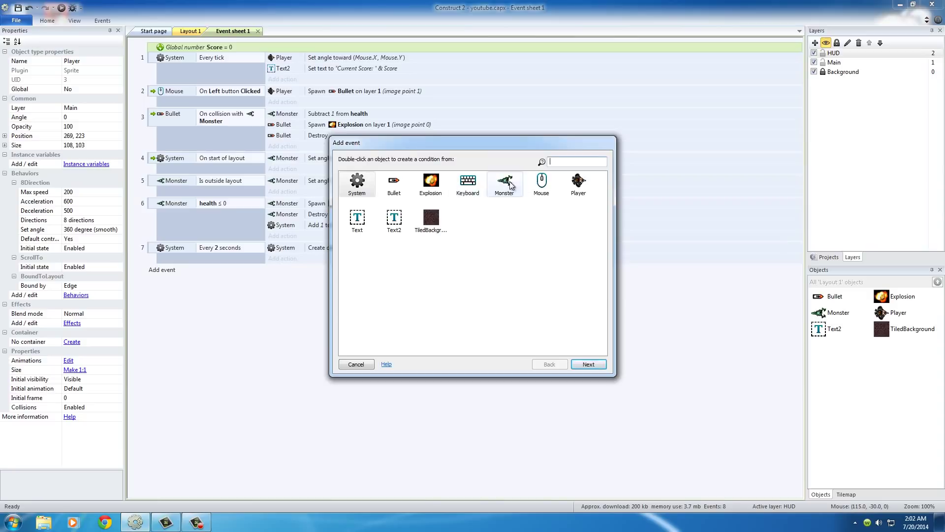
{"action": "mouse_move", "coordinate": [506, 183]}
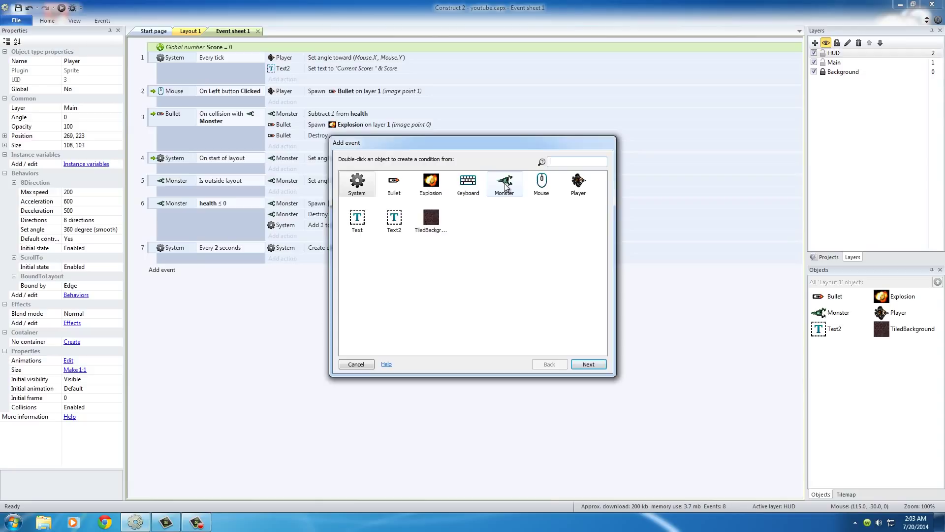
{"action": "mouse_move", "coordinate": [505, 185]}
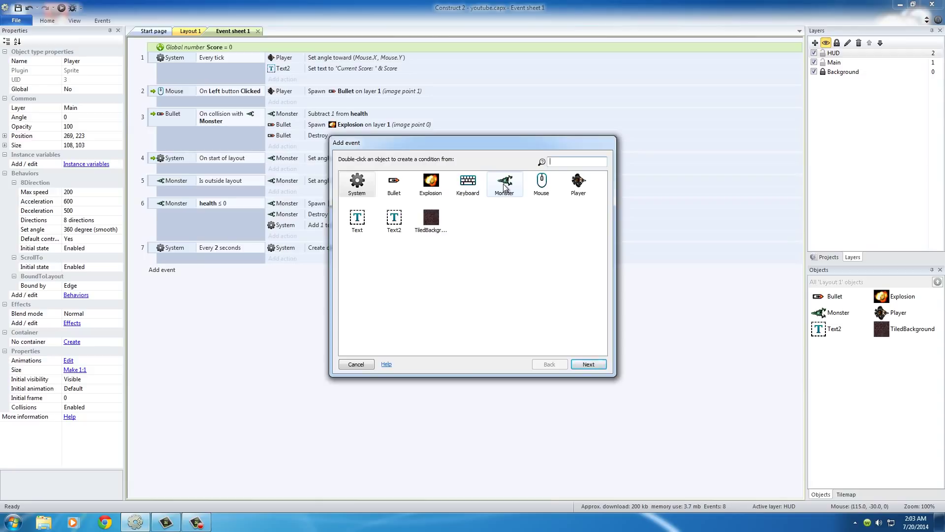
{"action": "double_click", "coordinate": [505, 183]}
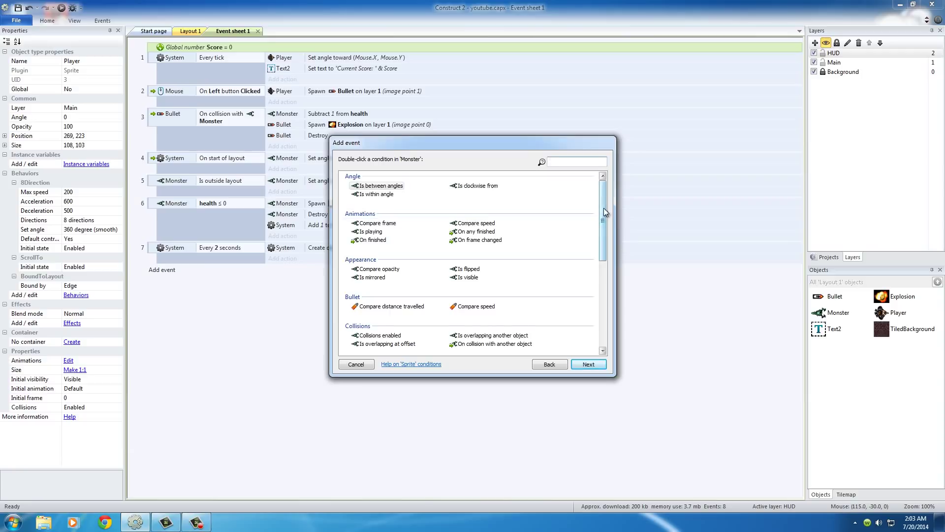
{"action": "scroll", "scroll_direction": "down", "scroll_amount": 3}
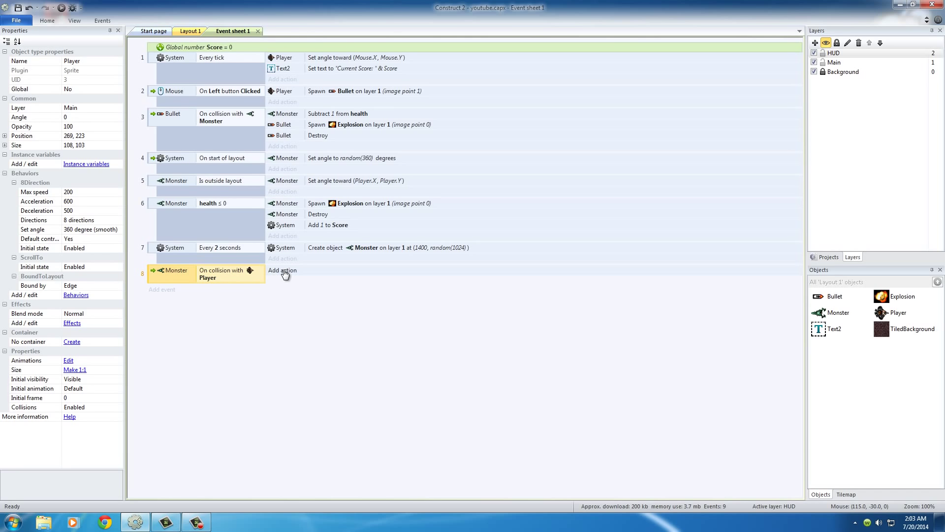
Add a Player Destroy action to the Monster-Player collision event.
{"action": "left_click", "coordinate": [282, 269]}
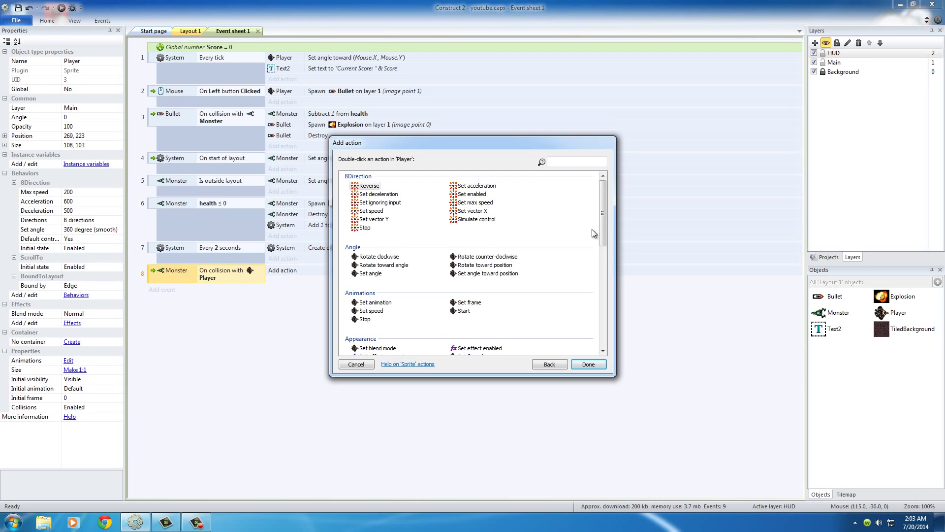
{"action": "scroll", "scroll_direction": "down", "scroll_amount": 3}
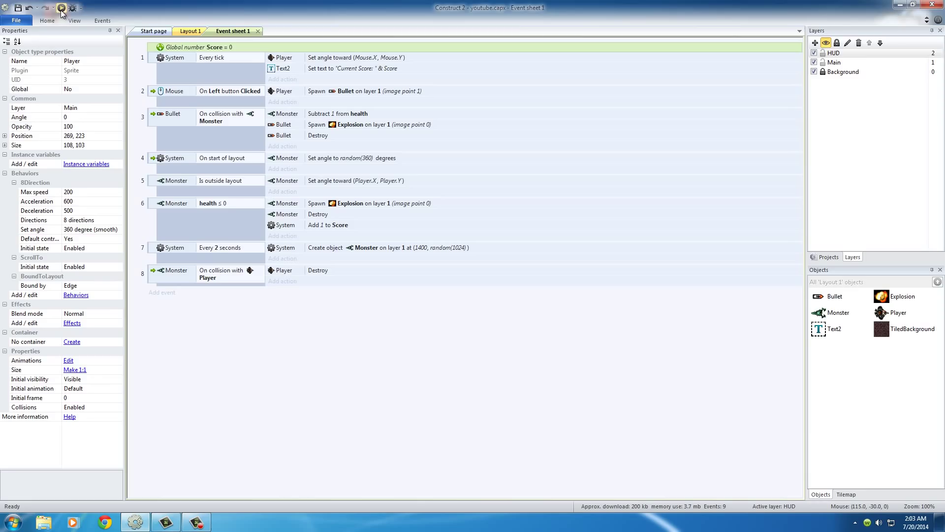
{"action": "left_click", "coordinate": [61, 9]}
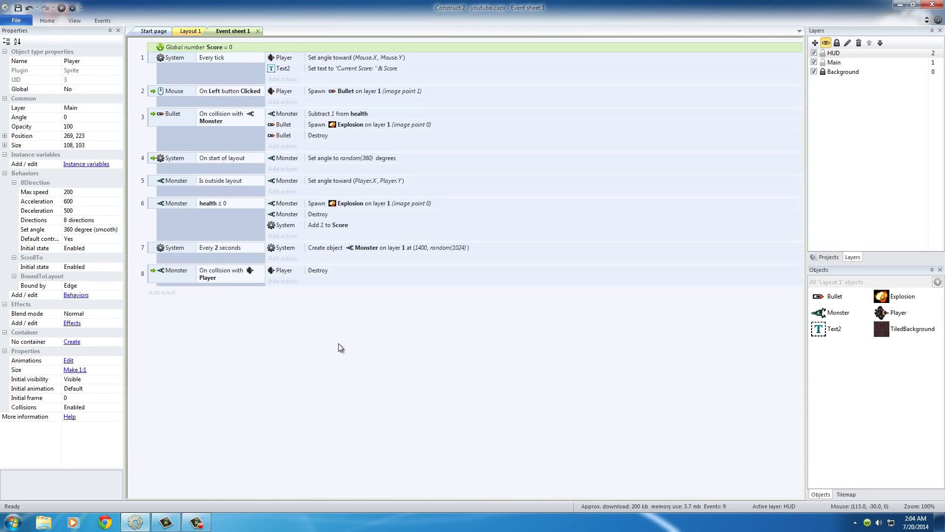
{"action": "mouse_move", "coordinate": [328, 347]}
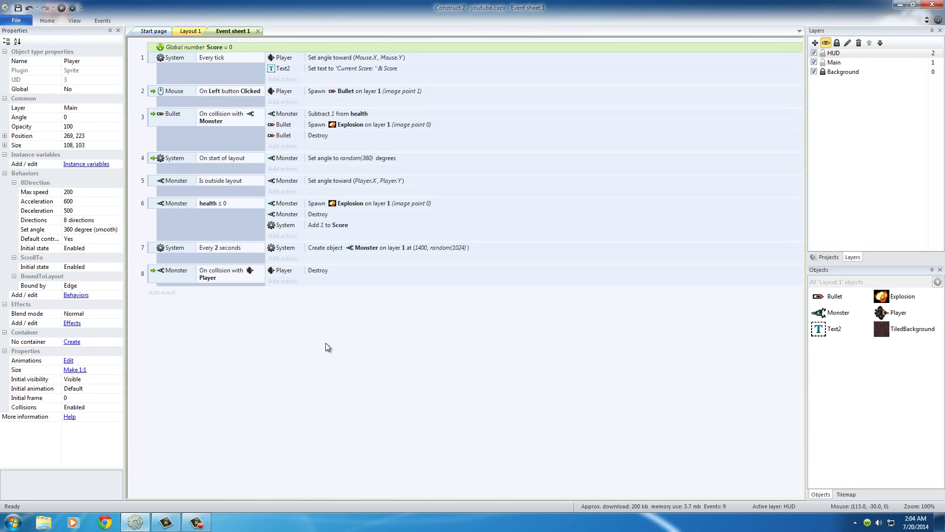
{"action": "mouse_move", "coordinate": [186, 31]}
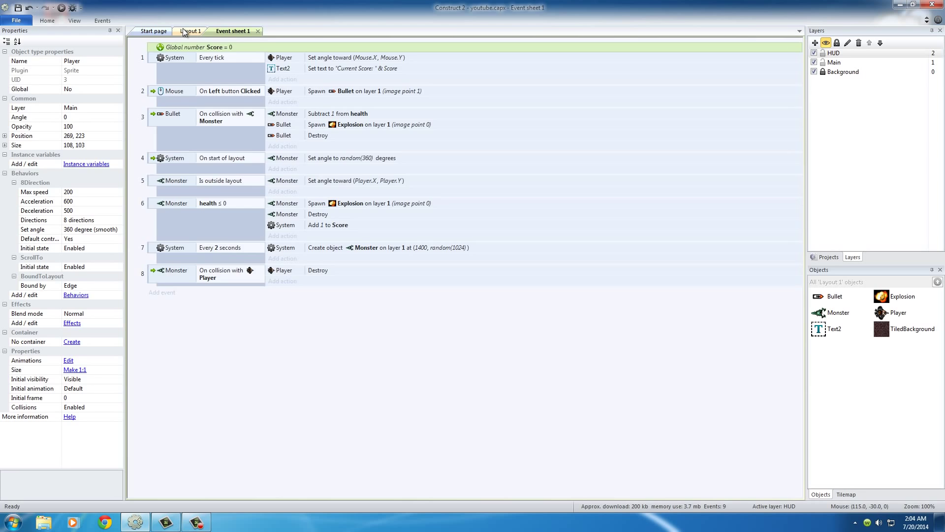
Switch to Layout 1 showing the player and monsters.
{"action": "left_click", "coordinate": [187, 30]}
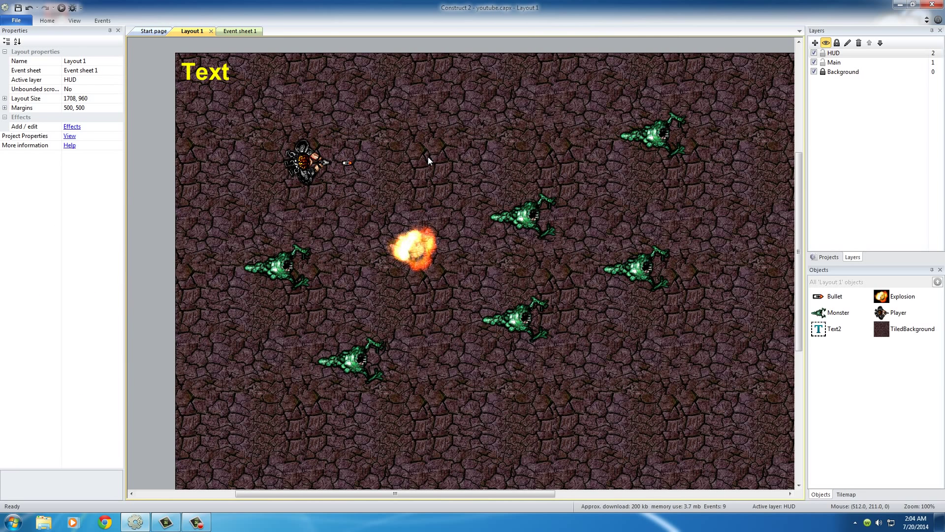
{"action": "mouse_move", "coordinate": [433, 162]}
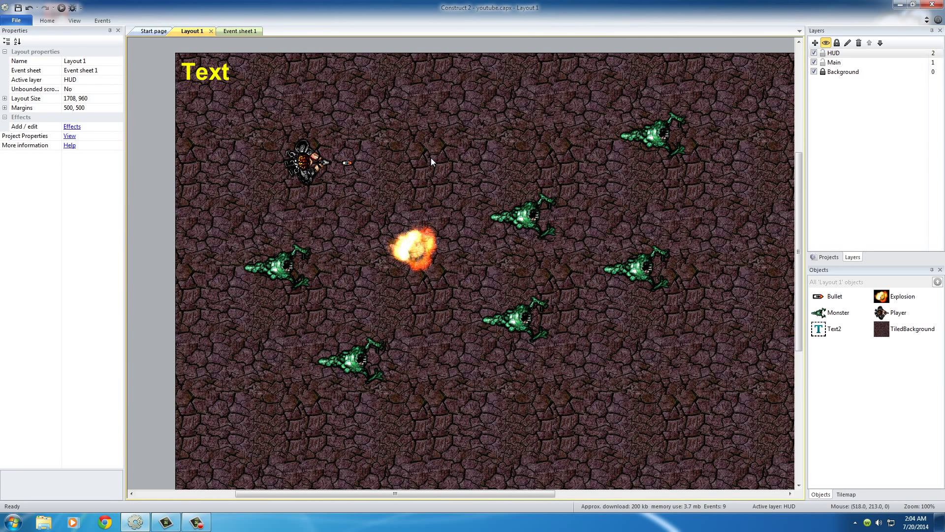